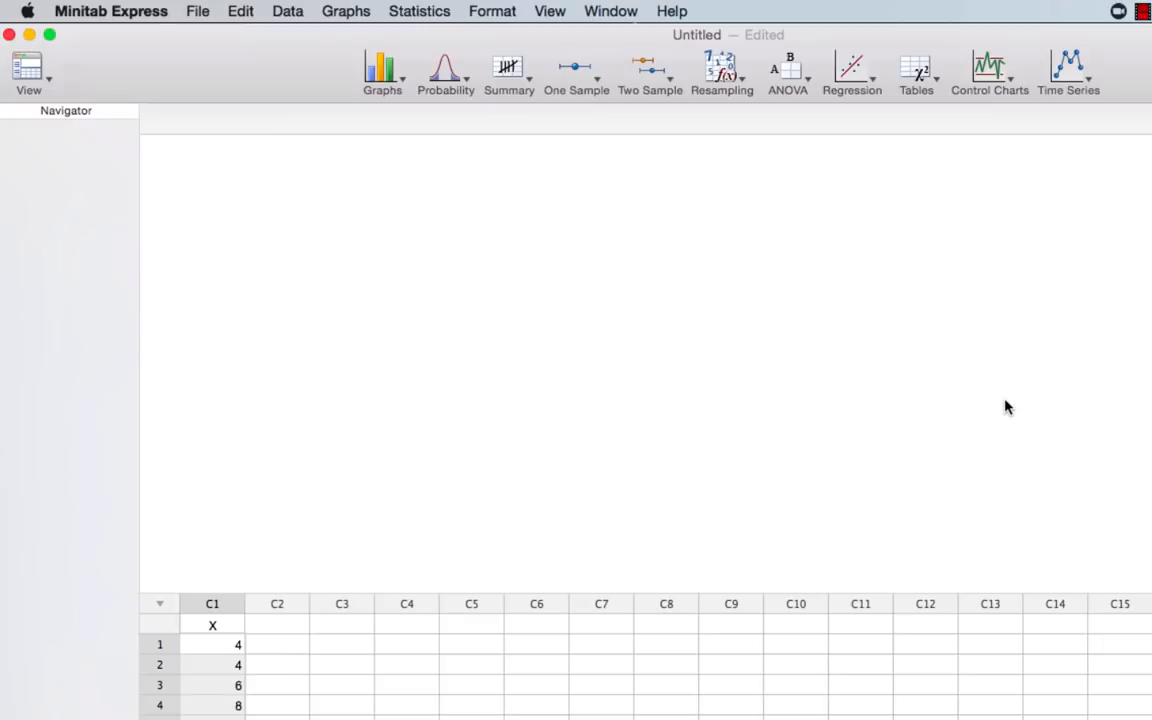
- Go to the Statistics menu to reach Summary Statistics > Descriptive Statistics
click(420, 12)
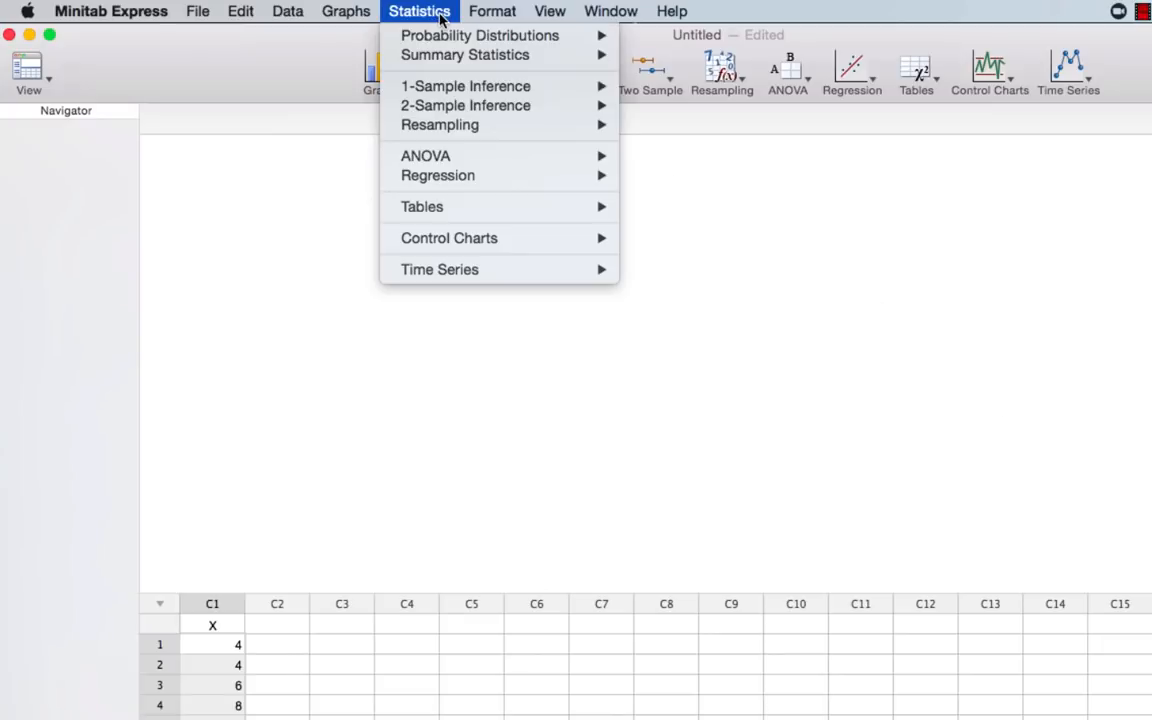
mouse_move(464, 56)
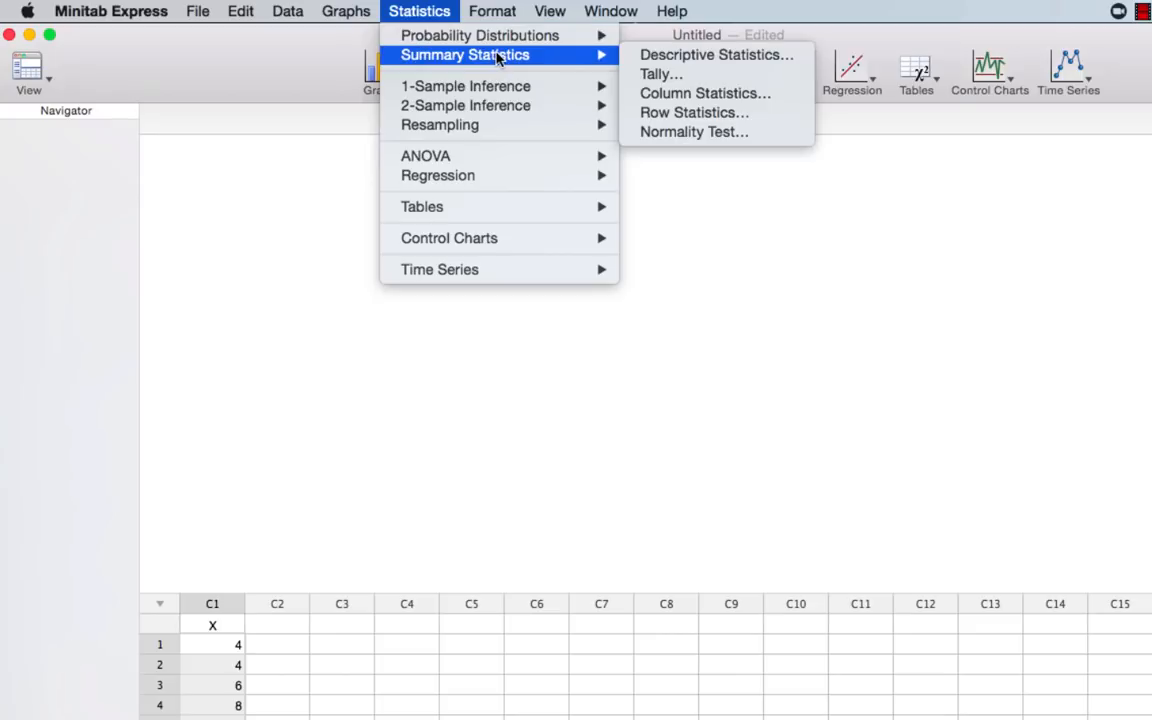
mouse_move(716, 54)
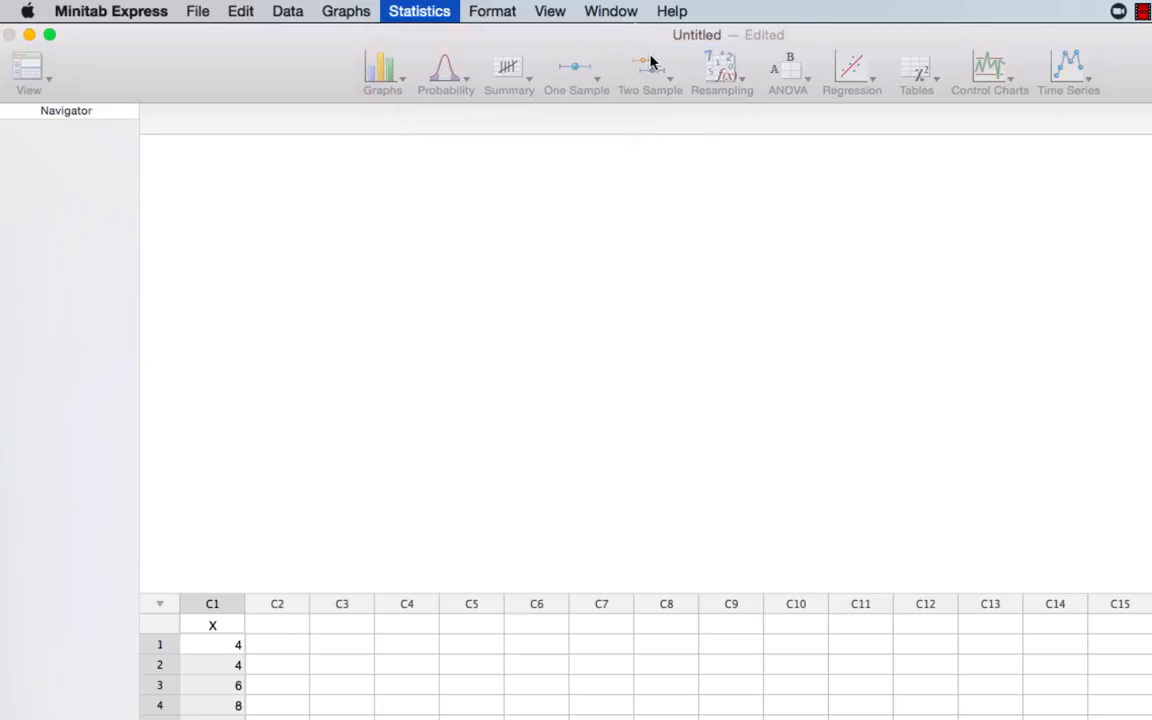
- Add column C1 X as the variable, then move to the Statistics options
click(508, 72)
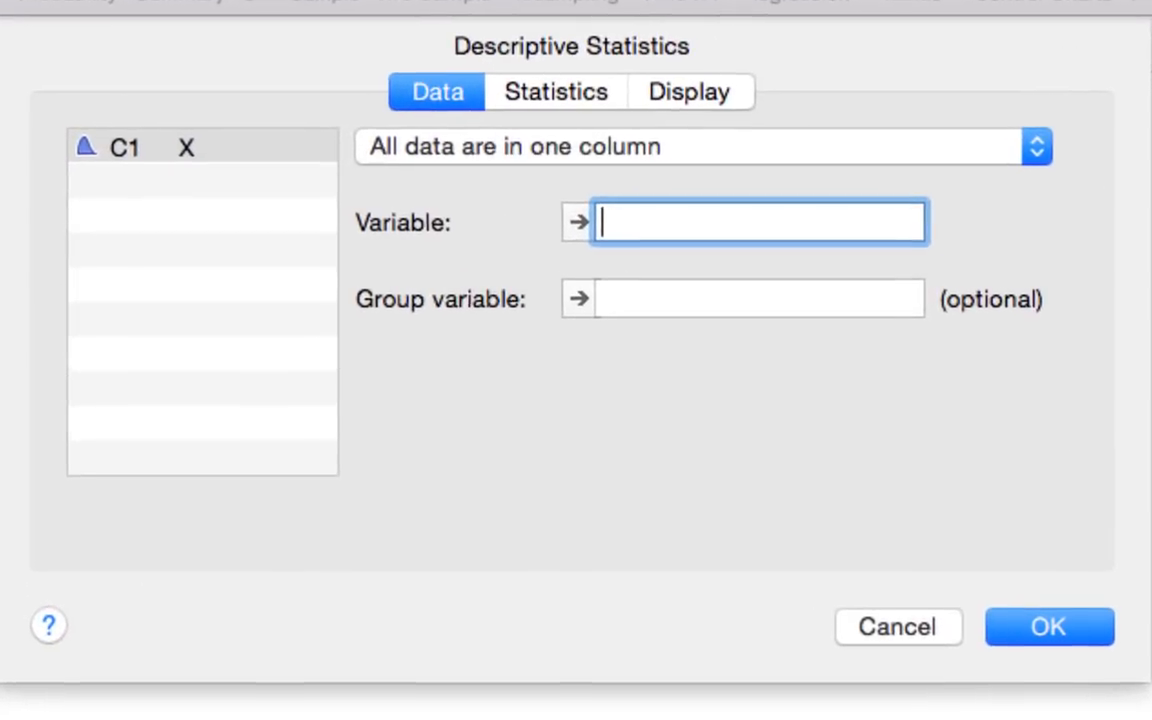
mouse_move(236, 118)
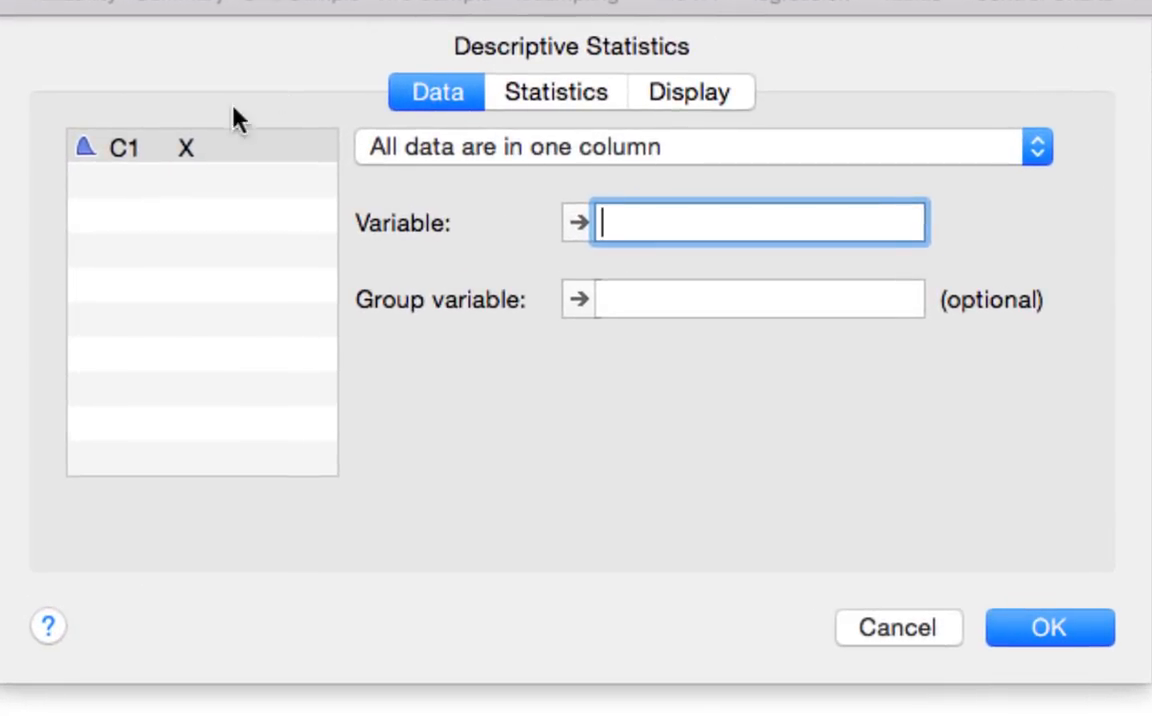
double_click(184, 148)
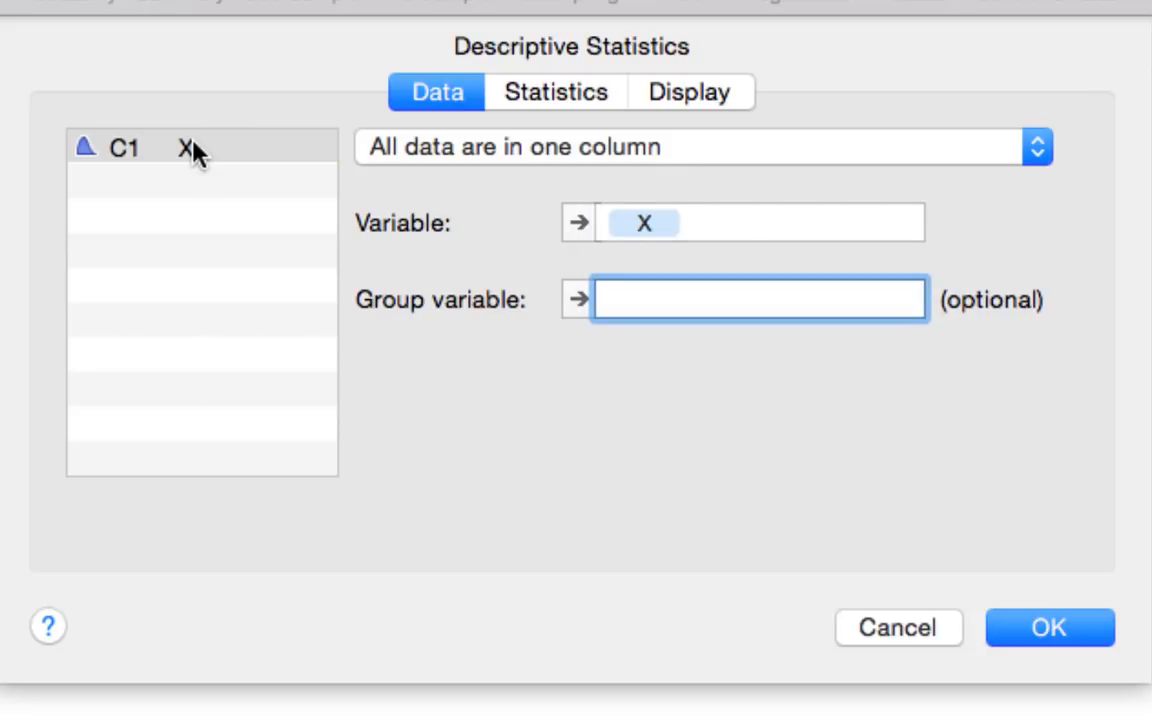
click(556, 92)
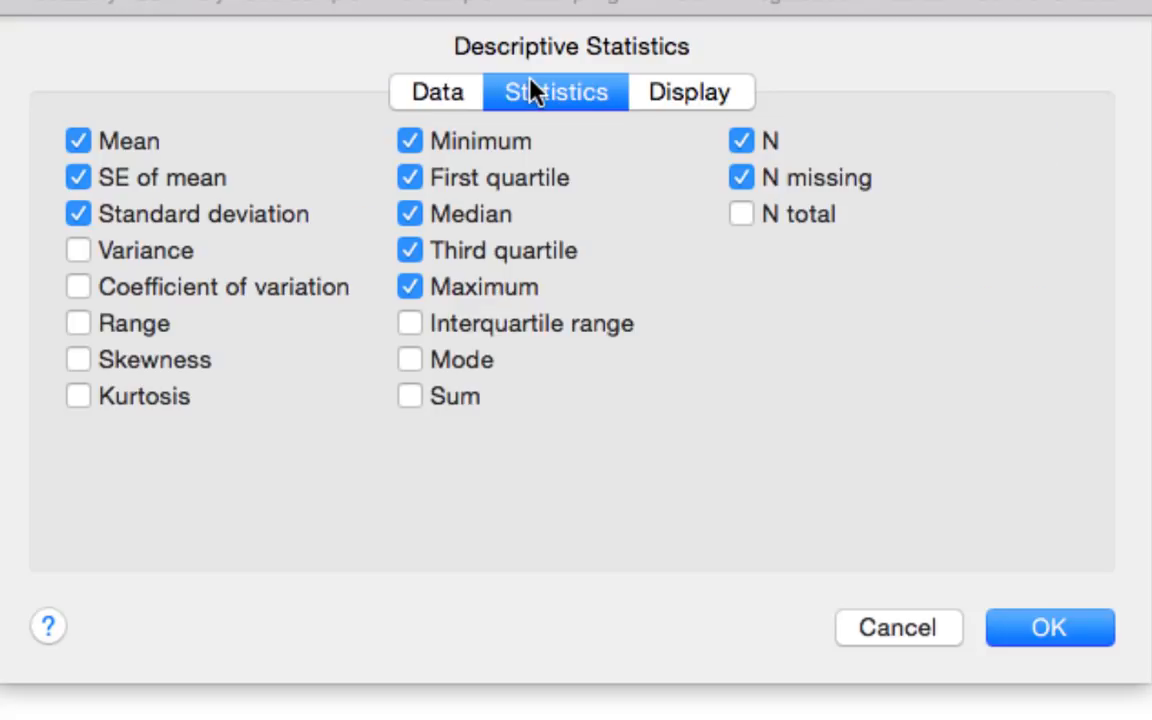
- Drop mean, SE of mean and standard deviation, add Range and Interquartile range, and run the analysis
click(78, 140)
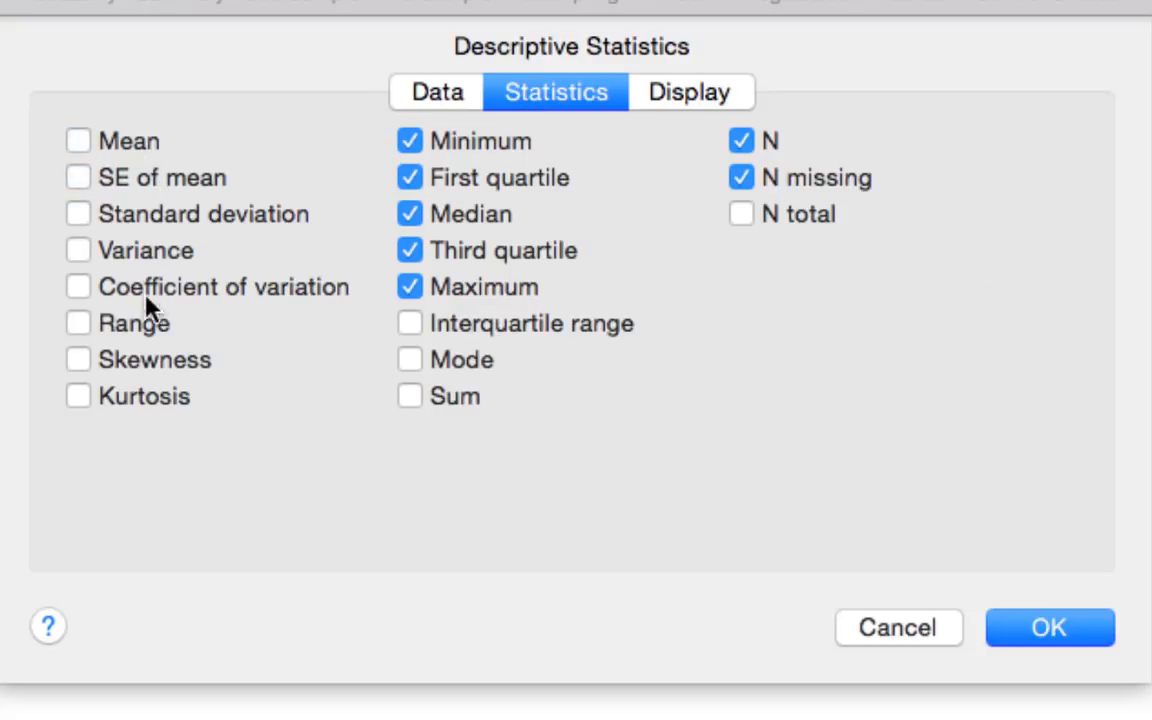
click(78, 322)
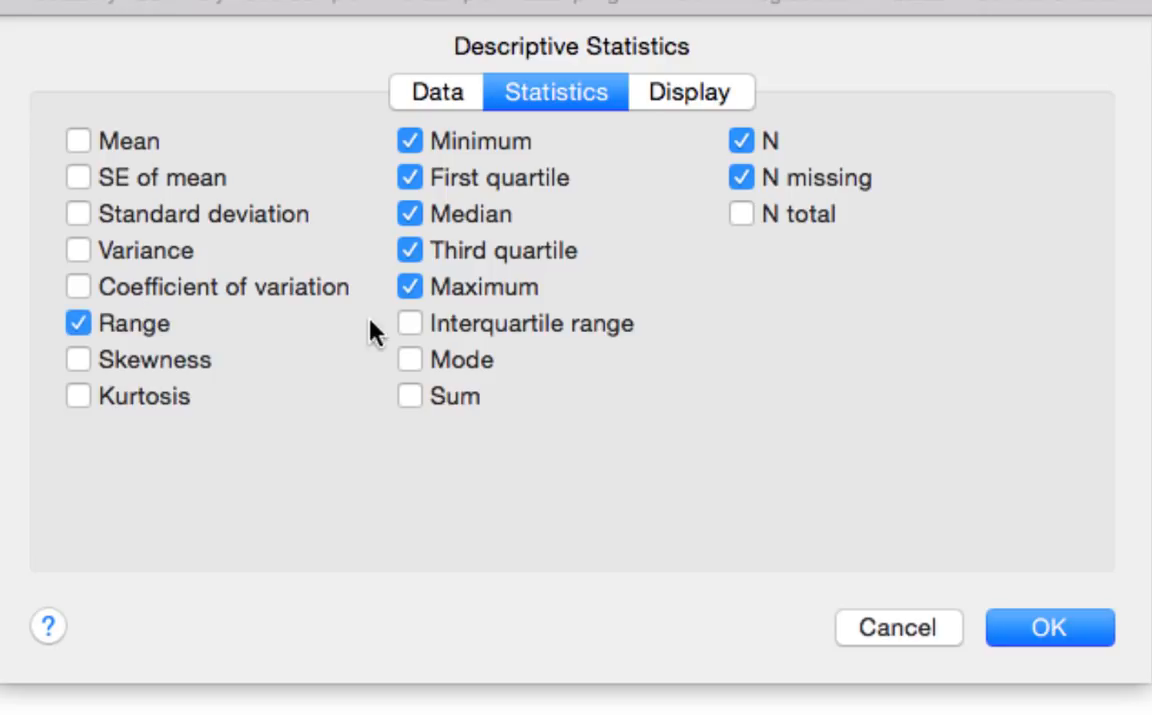
click(408, 324)
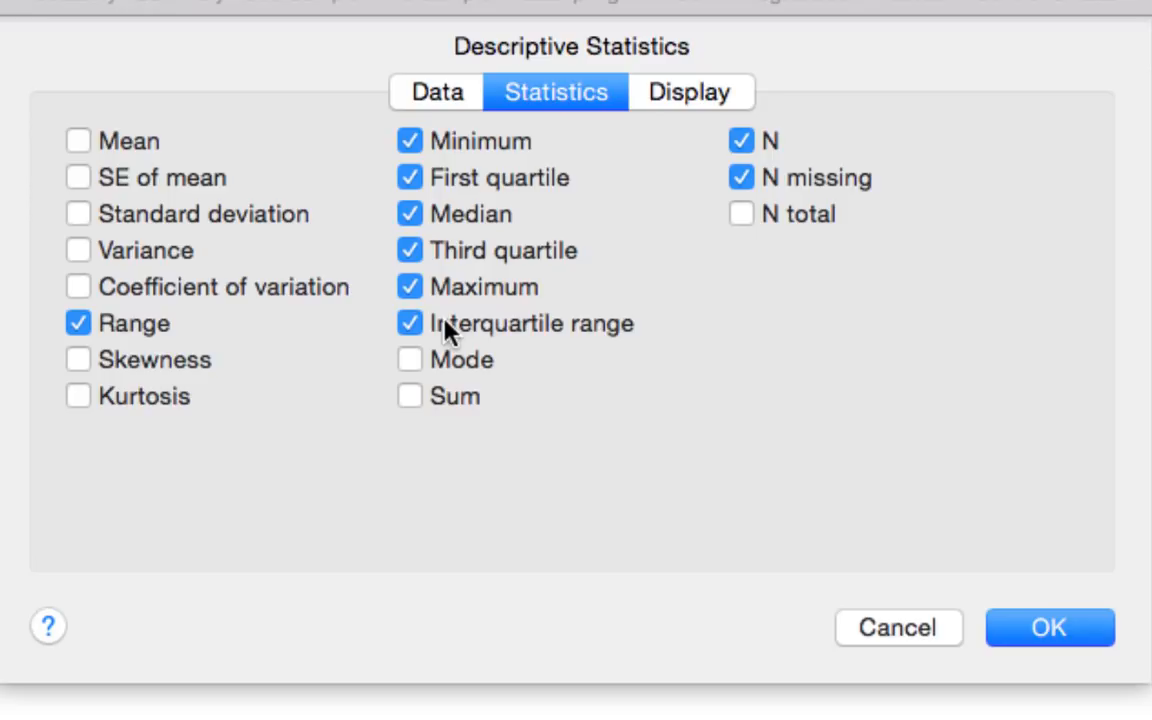
mouse_move(1078, 634)
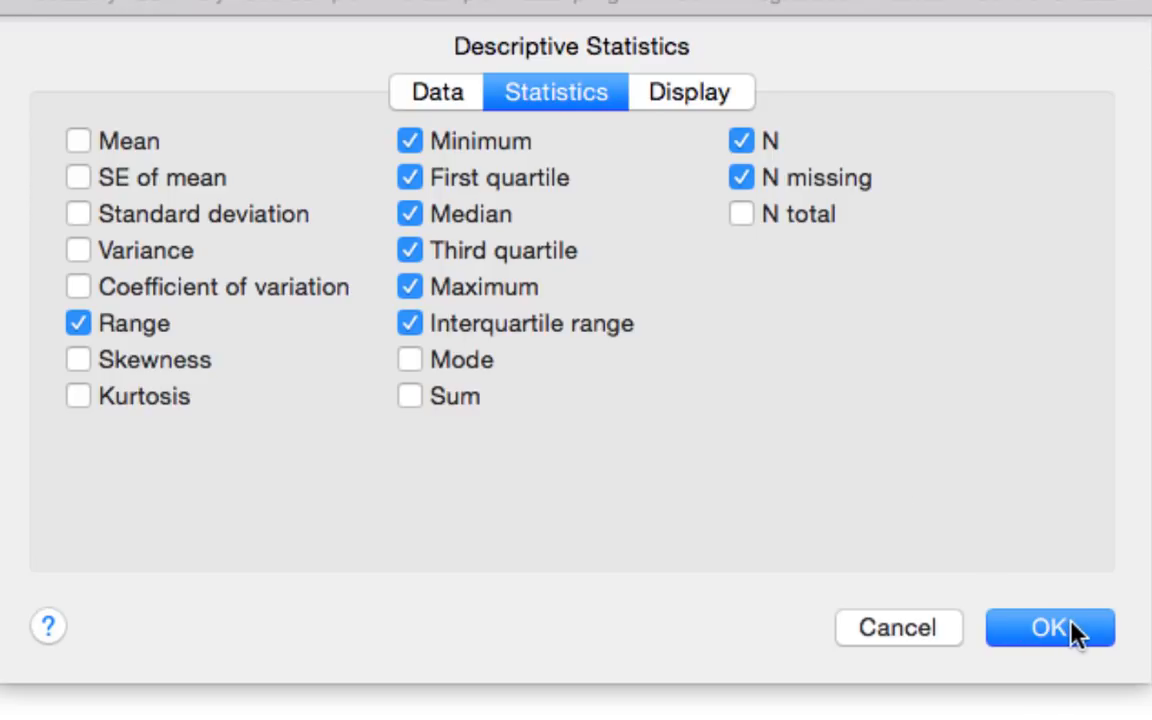
click(1050, 628)
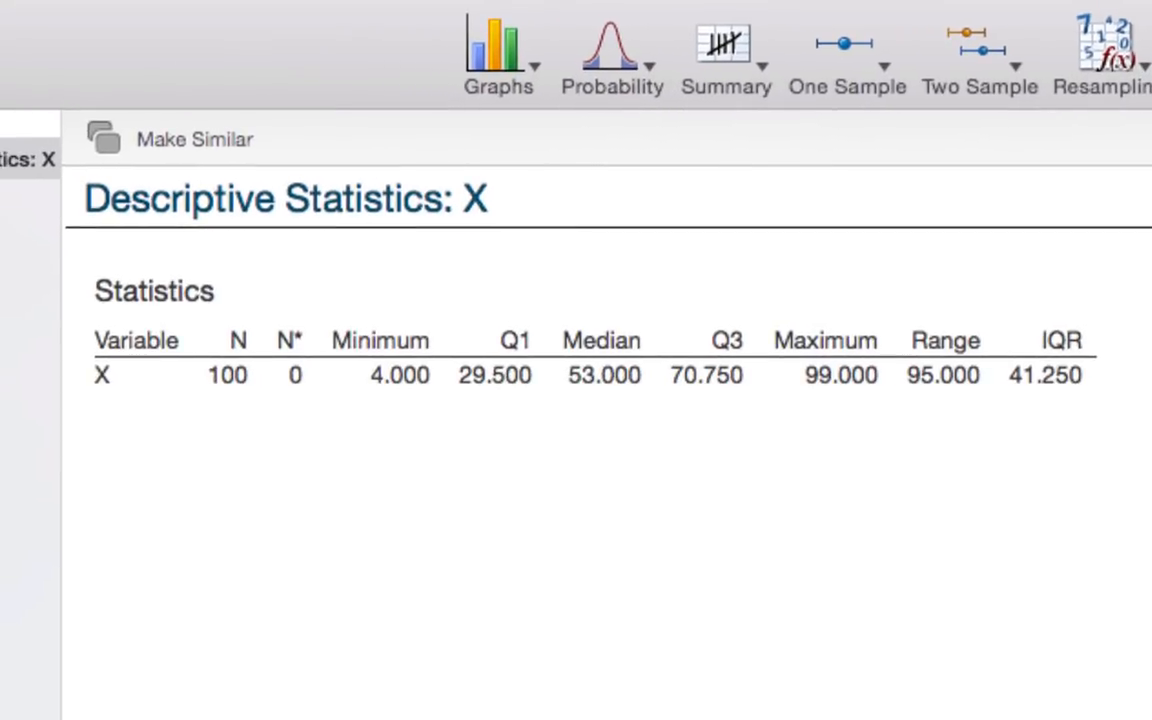